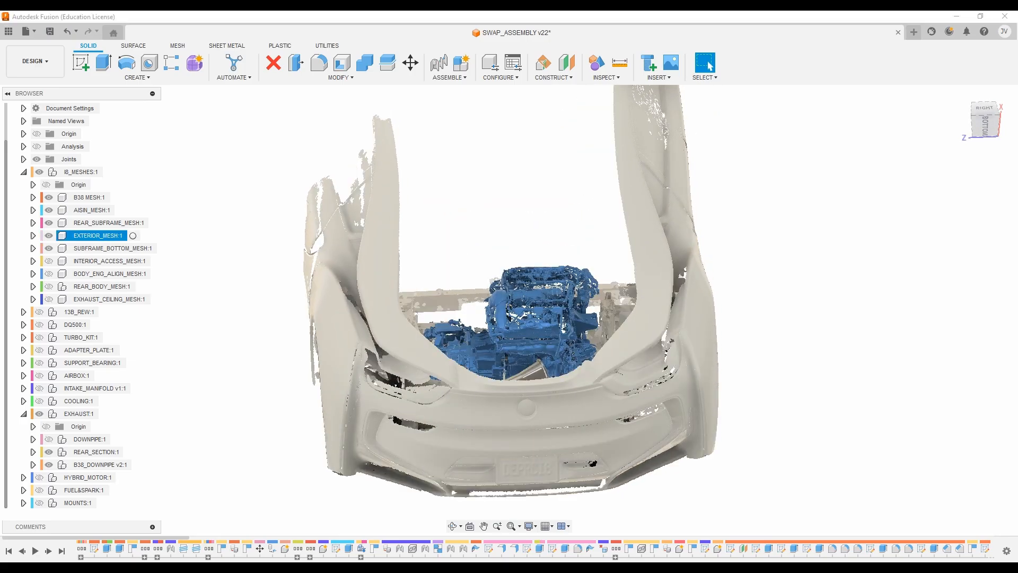
Turn off visibility of EXTERIOR_MESH under I8_MESHES to hide the scanned body
{"action": "left_click", "coordinate": [47, 235]}
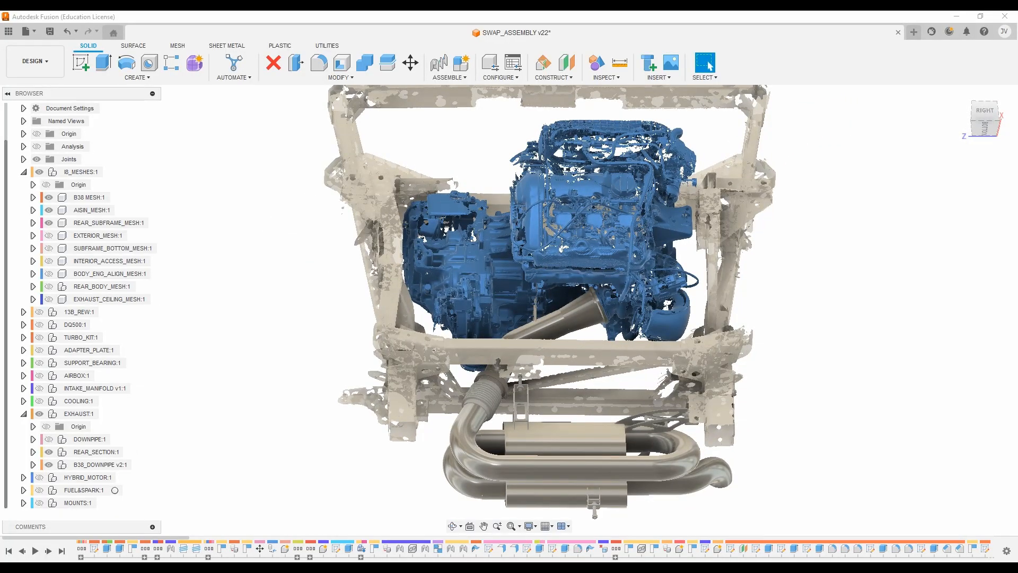
Hide the EXHAUST and B38 meshes and show the 13B_REW rotary engine
{"action": "left_click", "coordinate": [98, 451]}
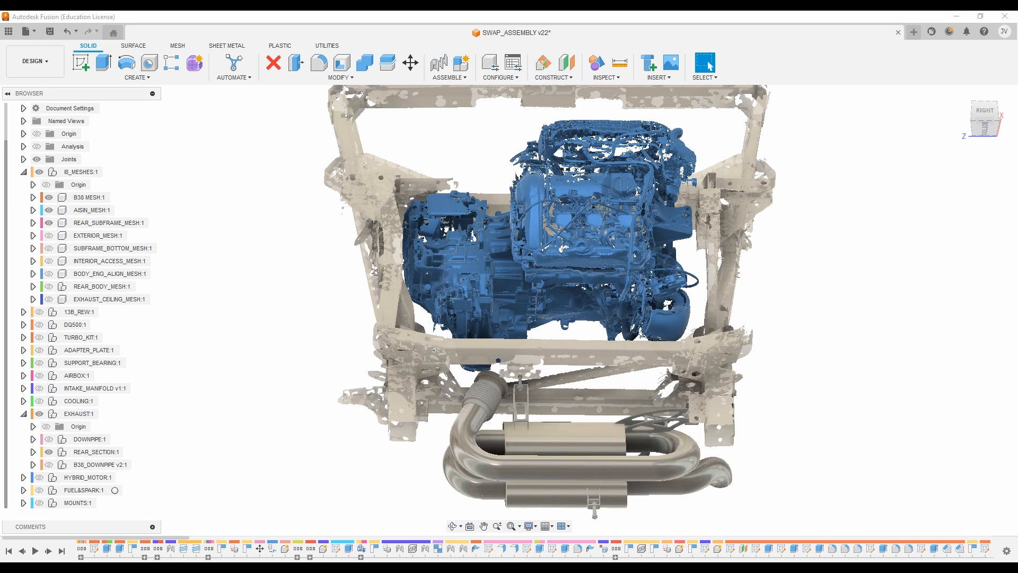
{"action": "left_click", "coordinate": [47, 311]}
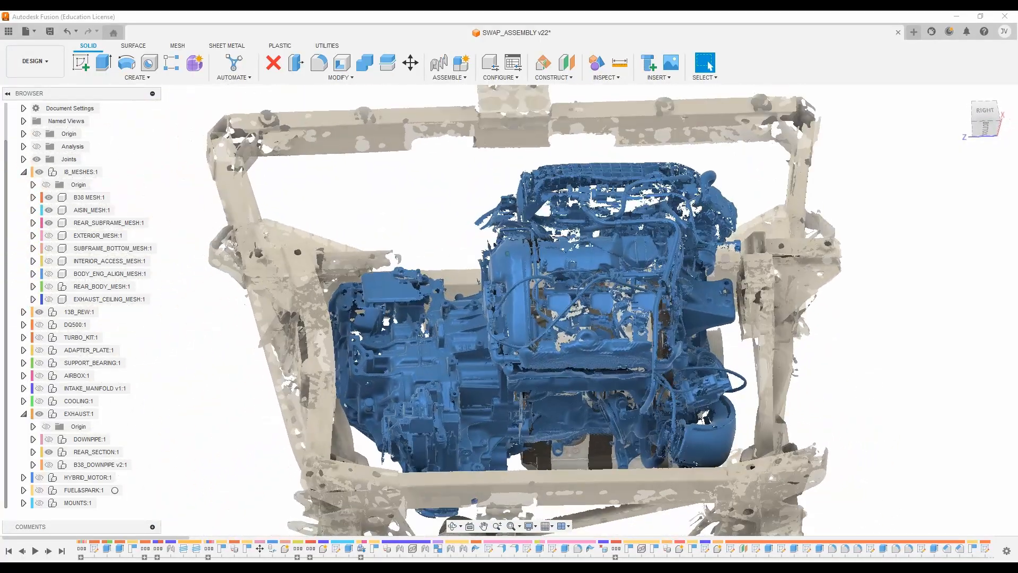
{"action": "left_click", "coordinate": [89, 197]}
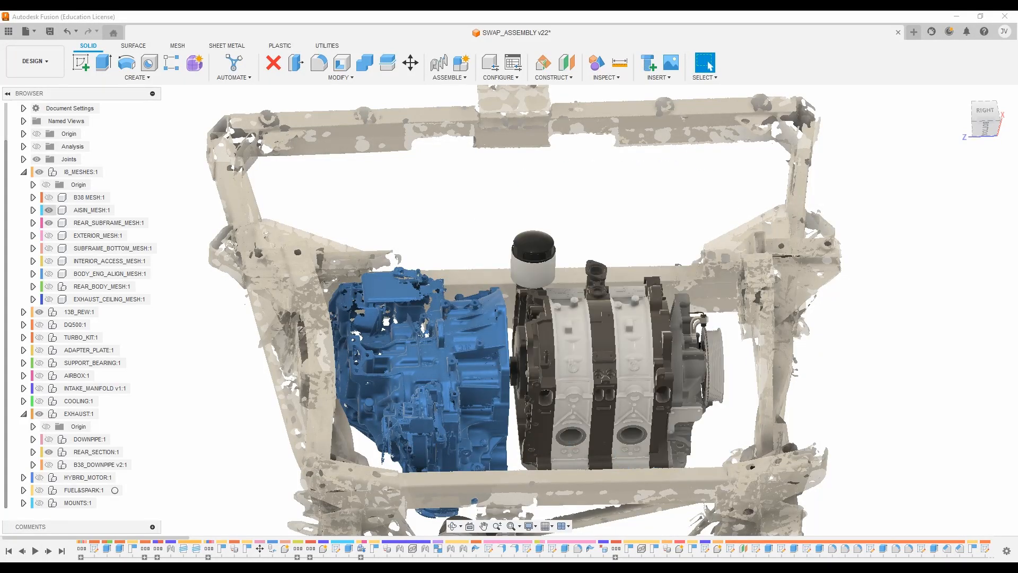
Show the DQ500 gearbox and ADAPTER_PLATE components beside the rotary
{"action": "left_click", "coordinate": [89, 350]}
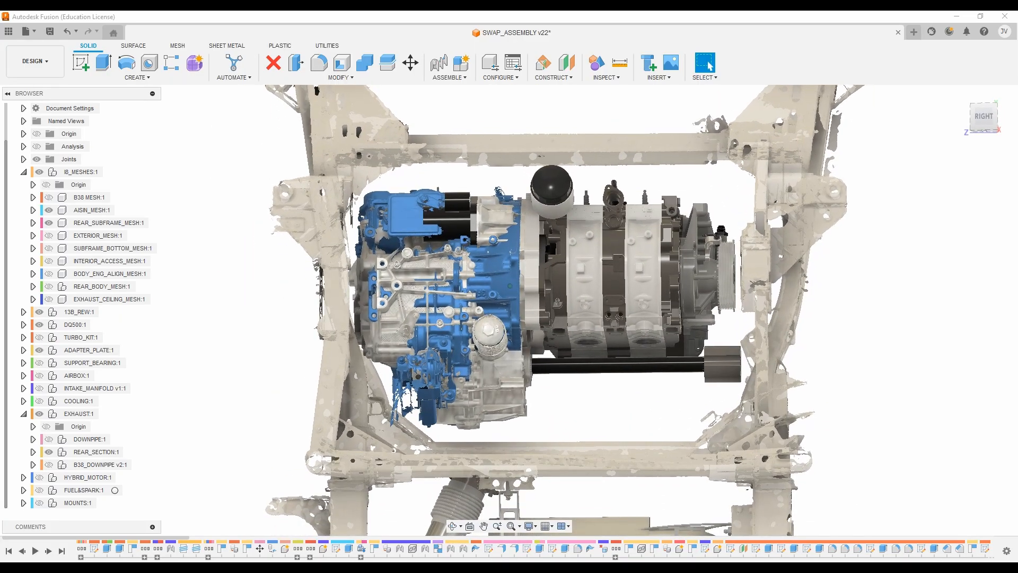
{"action": "left_click", "coordinate": [80, 338]}
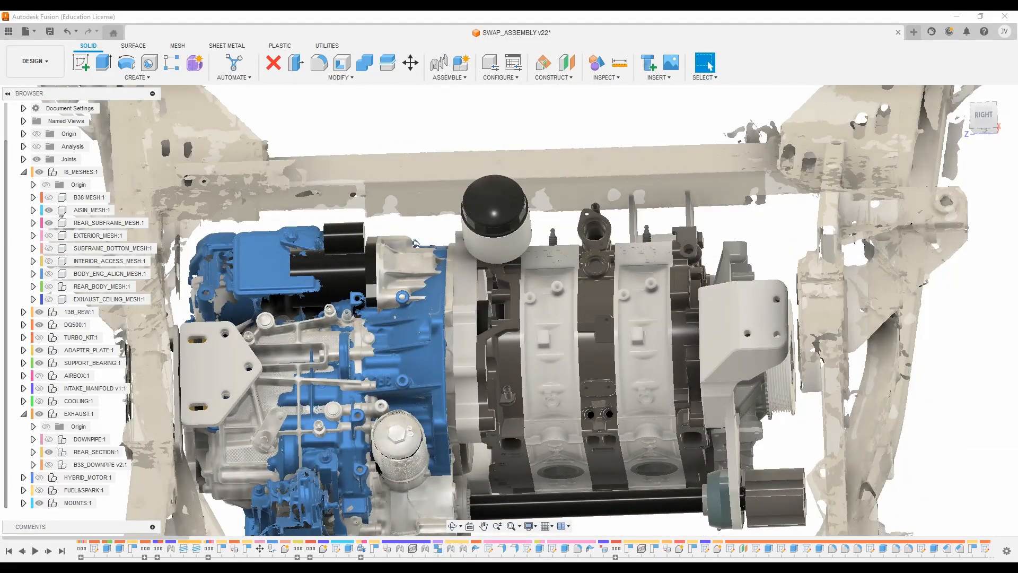
Select the AISIN scan mesh and turn off its visibility
{"action": "left_click", "coordinate": [89, 196]}
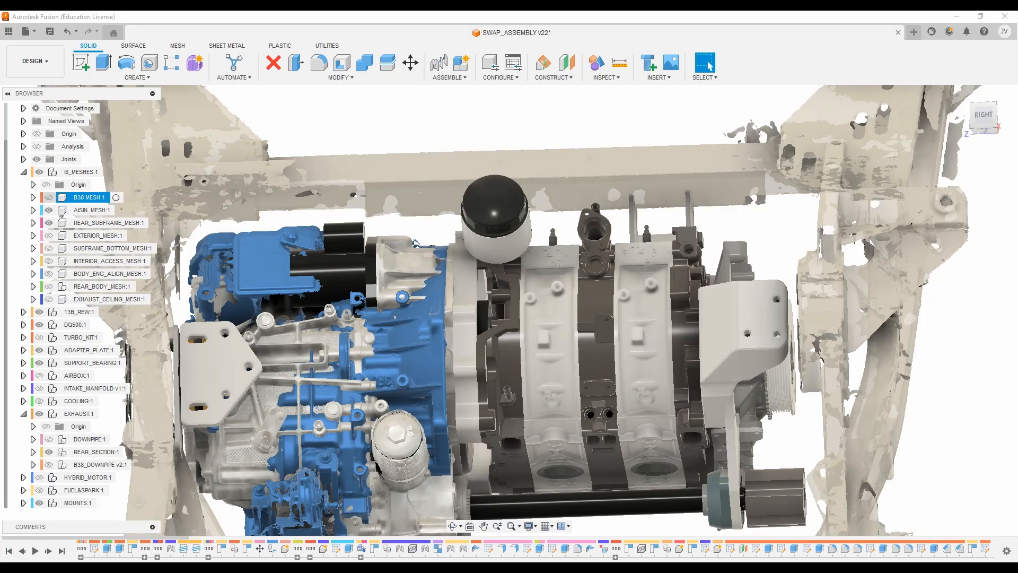
{"action": "left_click", "coordinate": [47, 197]}
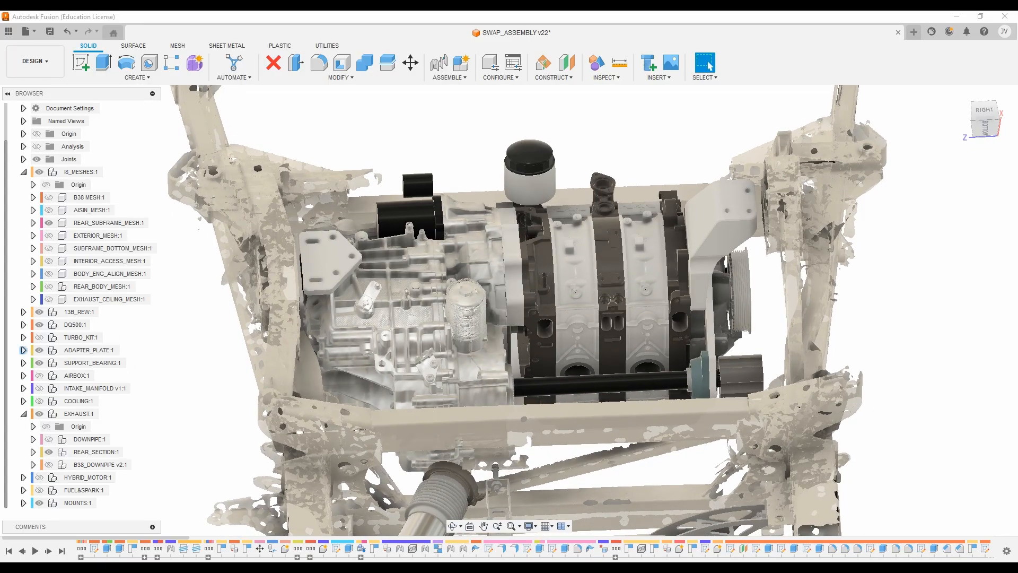
{"action": "left_click", "coordinate": [38, 388]}
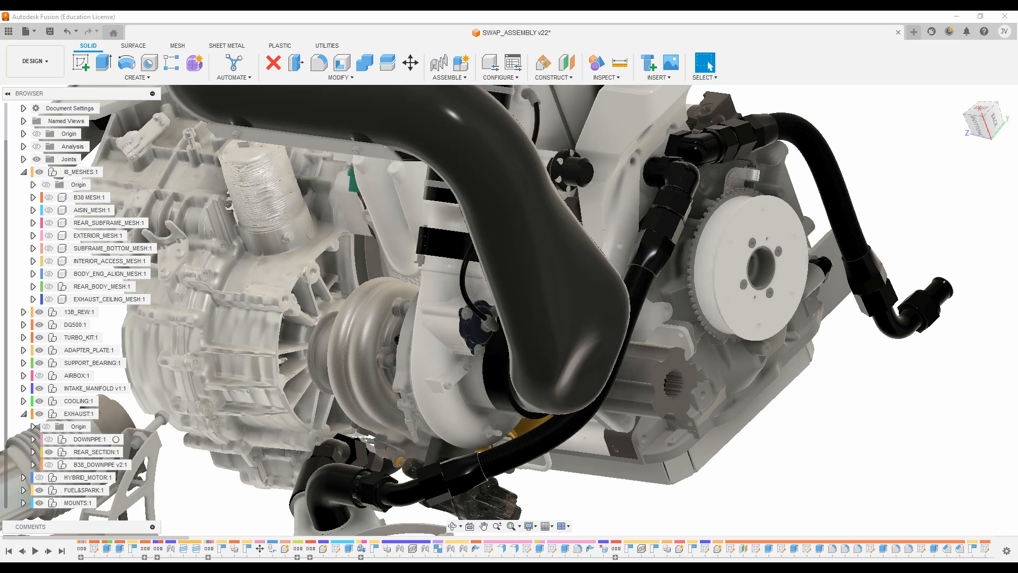
{"action": "mouse_move", "coordinate": [32, 235]}
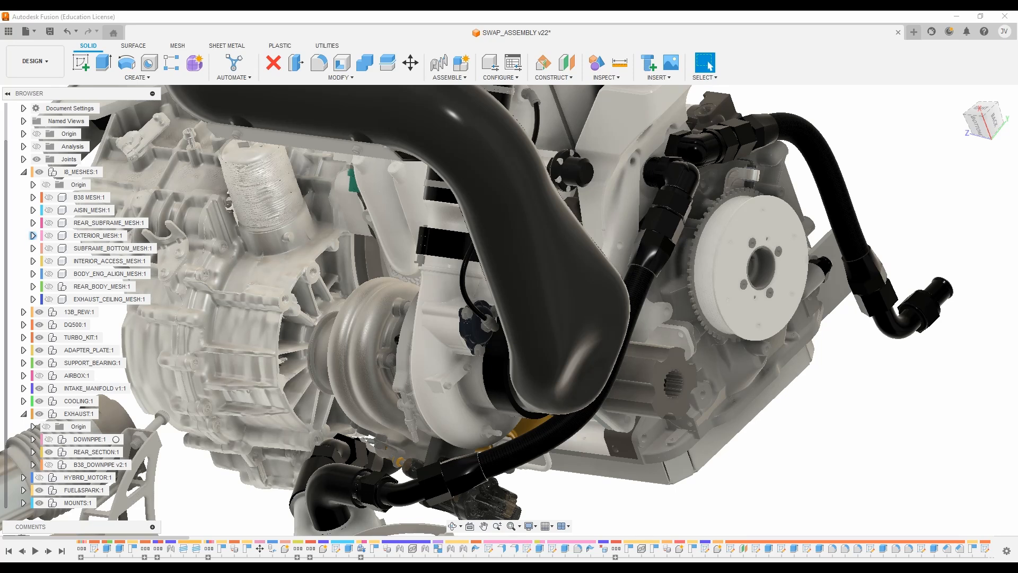
{"action": "left_click", "coordinate": [46, 222]}
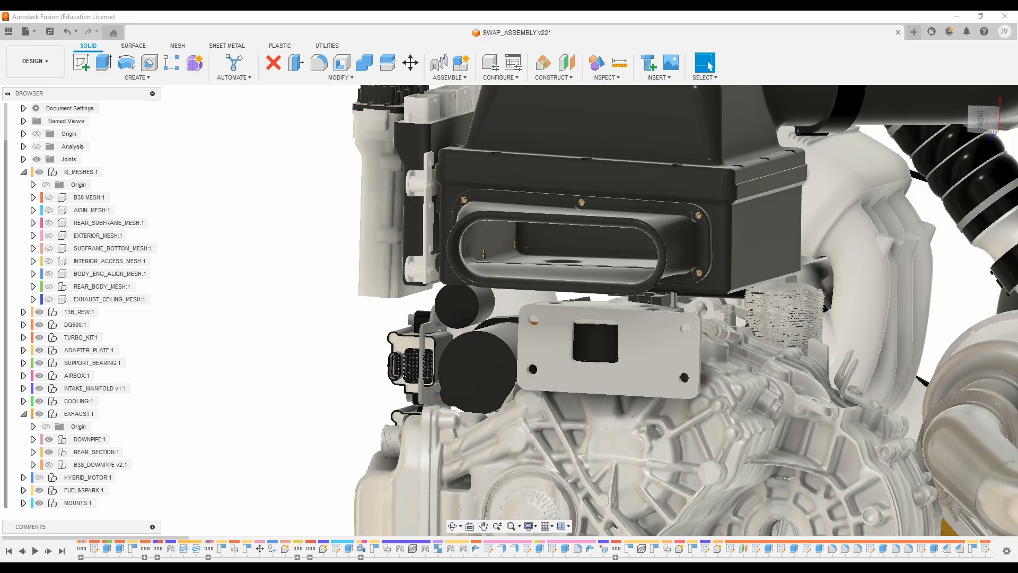
{"action": "left_click", "coordinate": [98, 235]}
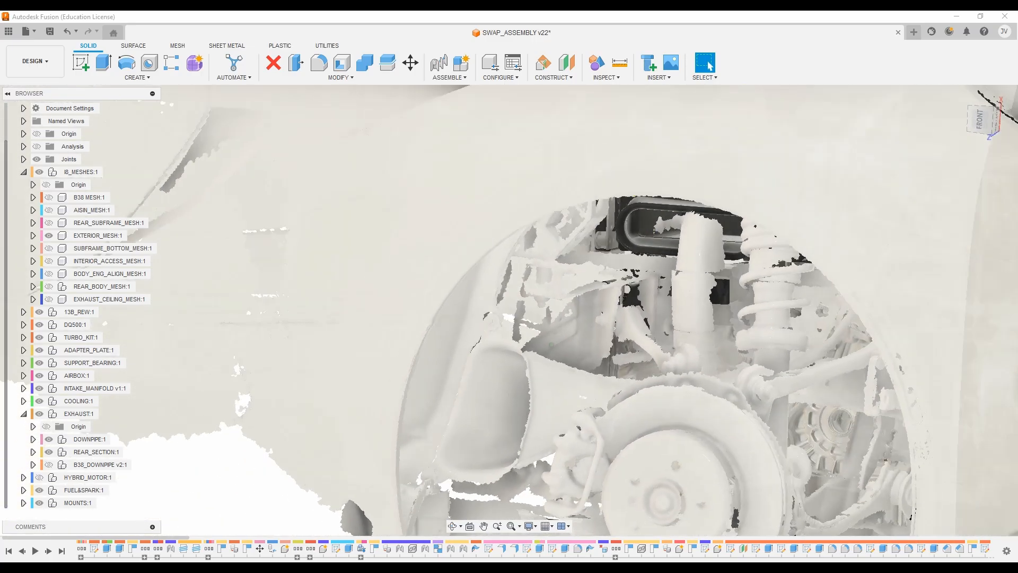
{"action": "left_click", "coordinate": [98, 235]}
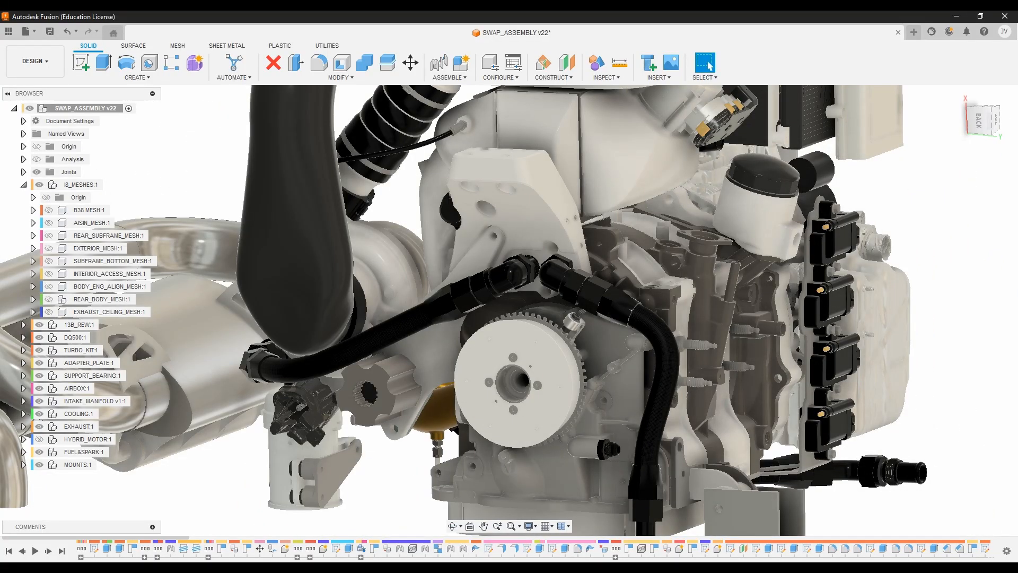
{"action": "left_click", "coordinate": [89, 439]}
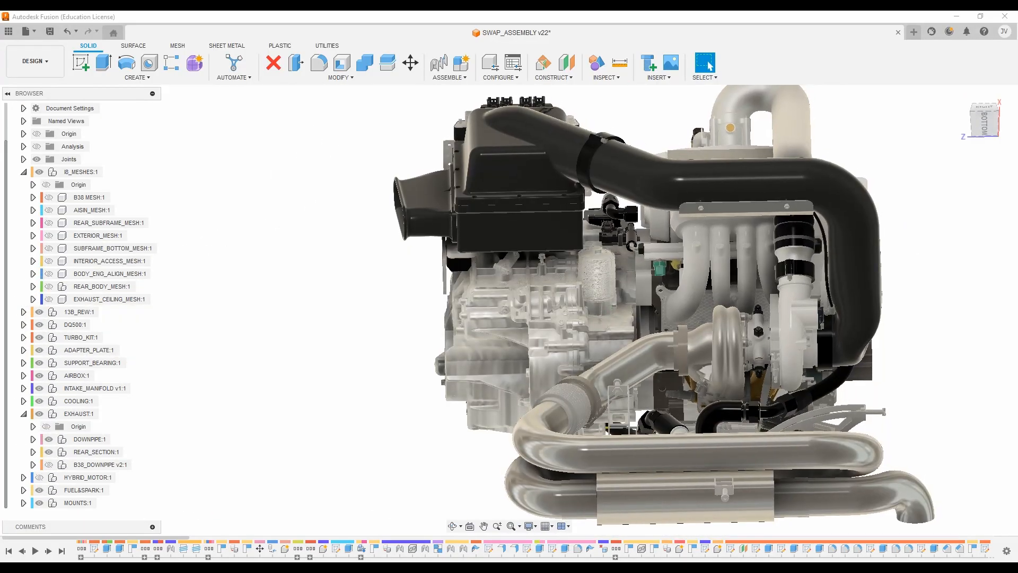
Show EXTERIOR_MESH, then select and toggle visibility of REAR_BODY_MESH under I8_MESHES
{"action": "left_click", "coordinate": [109, 223]}
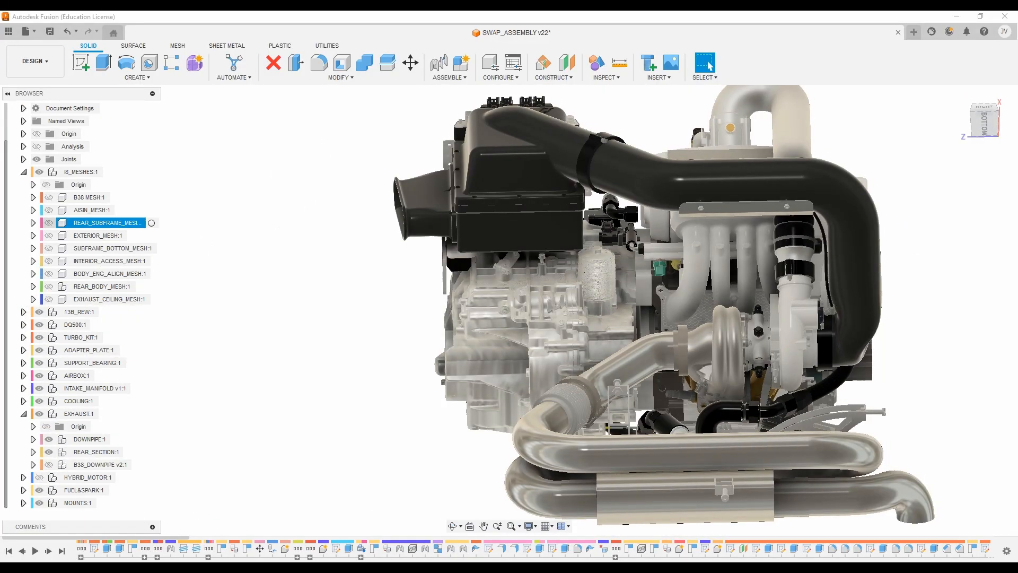
{"action": "left_click", "coordinate": [46, 222]}
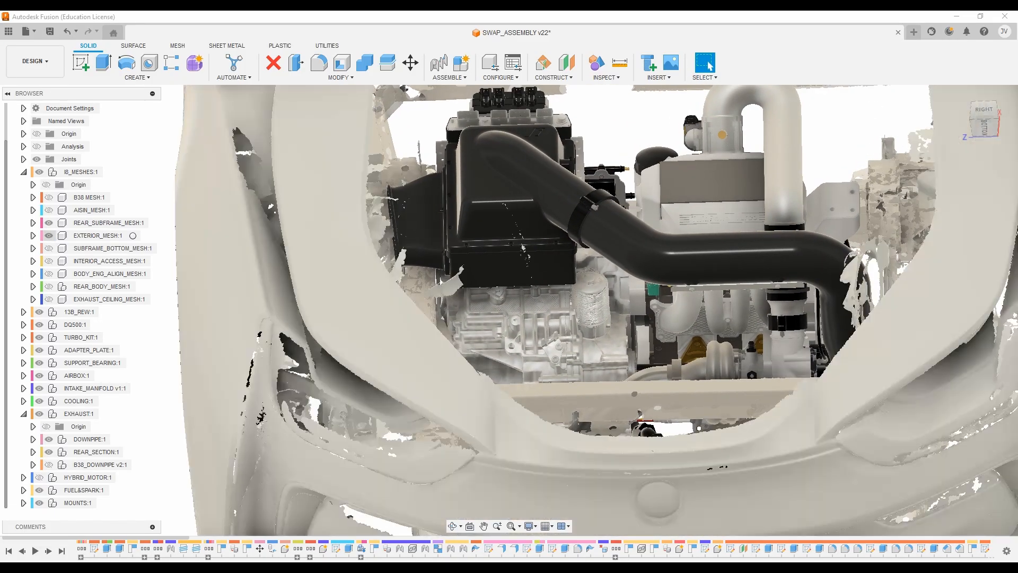
{"action": "left_click", "coordinate": [101, 286]}
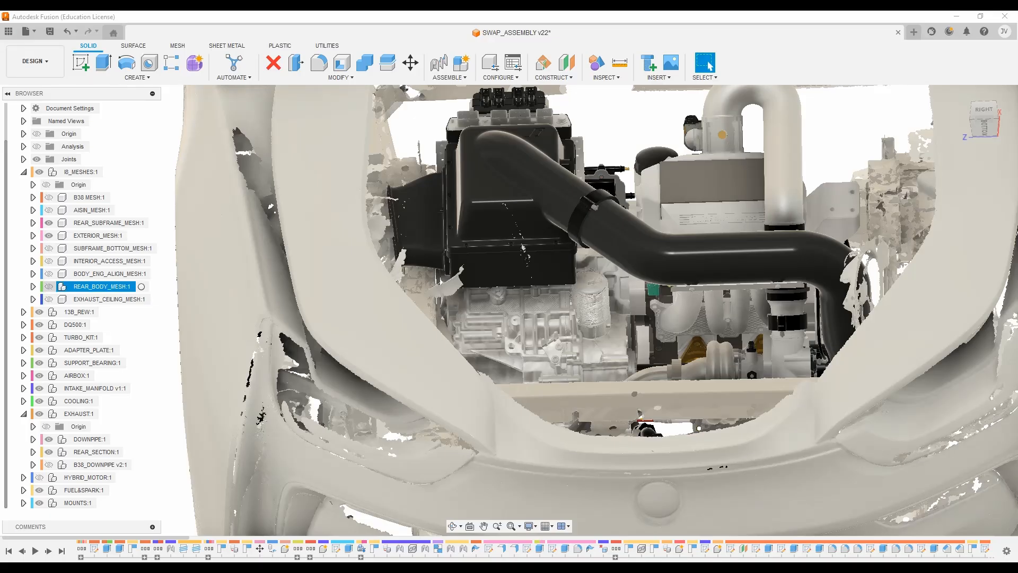
{"action": "left_click", "coordinate": [49, 287]}
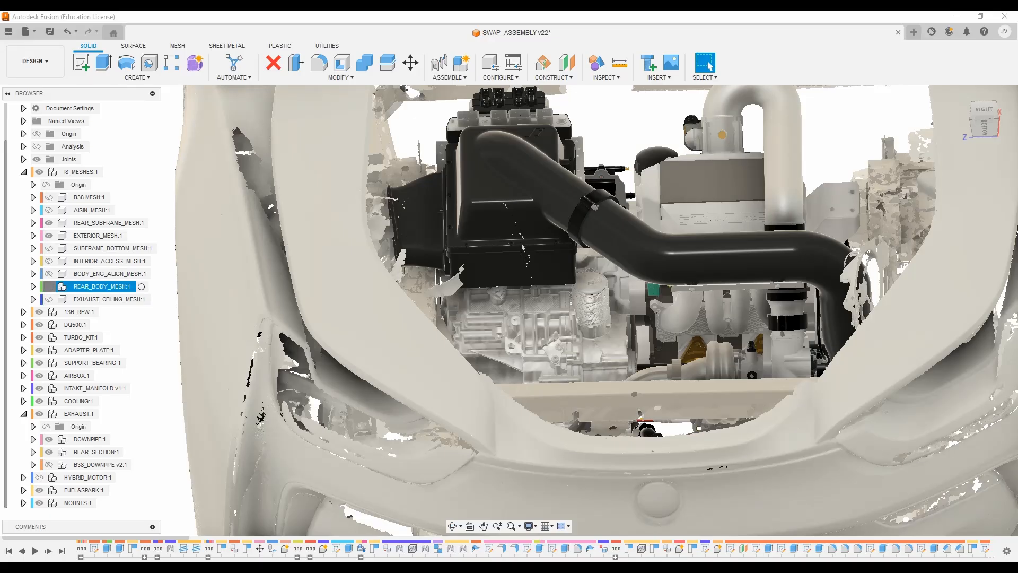